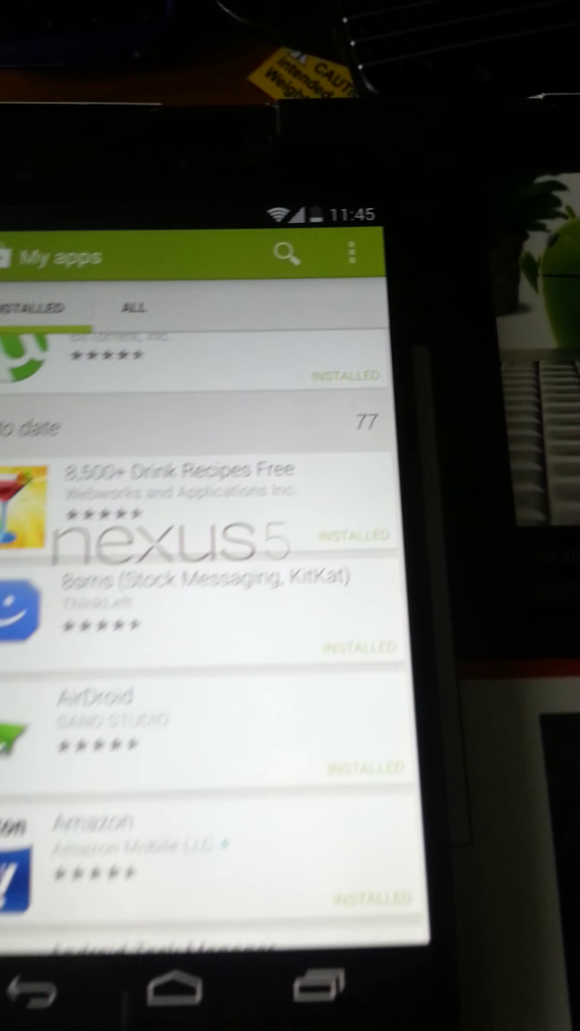
Browse the Installed apps list in Play Store's My apps, showing Drink Recipes, AirDroid and Amazon
{"action": "left_click", "coordinate": [166, 990]}
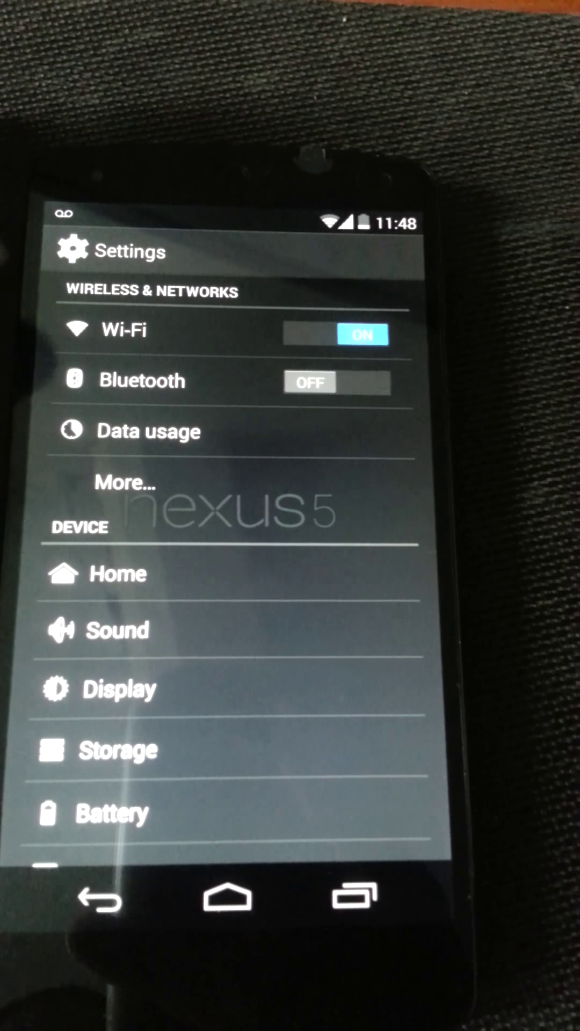
Open the More wireless settings showing Airplane mode, NFC, Android Beam and tethering
{"action": "left_click", "coordinate": [124, 328]}
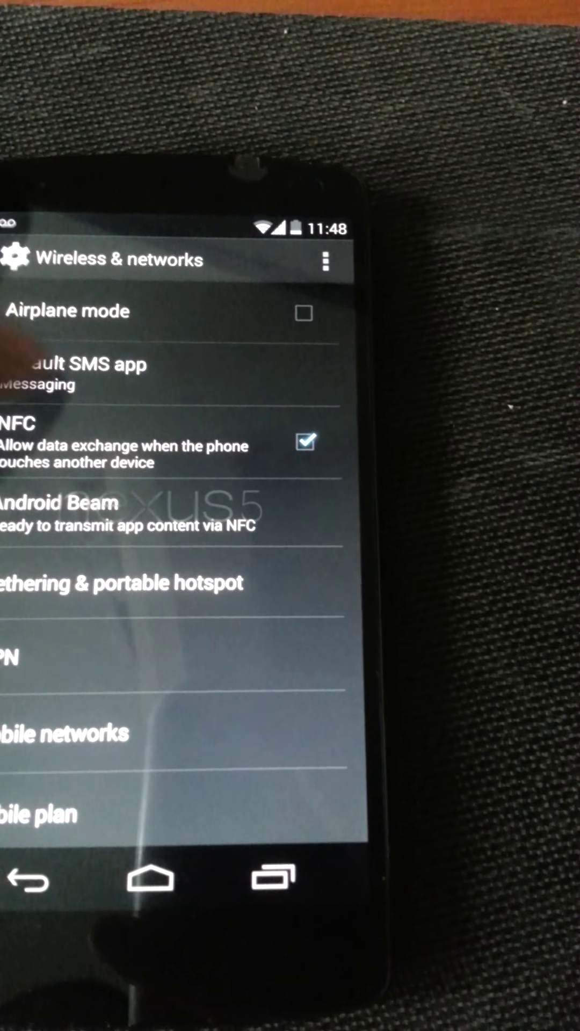
Go back from Wireless & networks to the main Settings list
{"action": "left_click", "coordinate": [75, 365]}
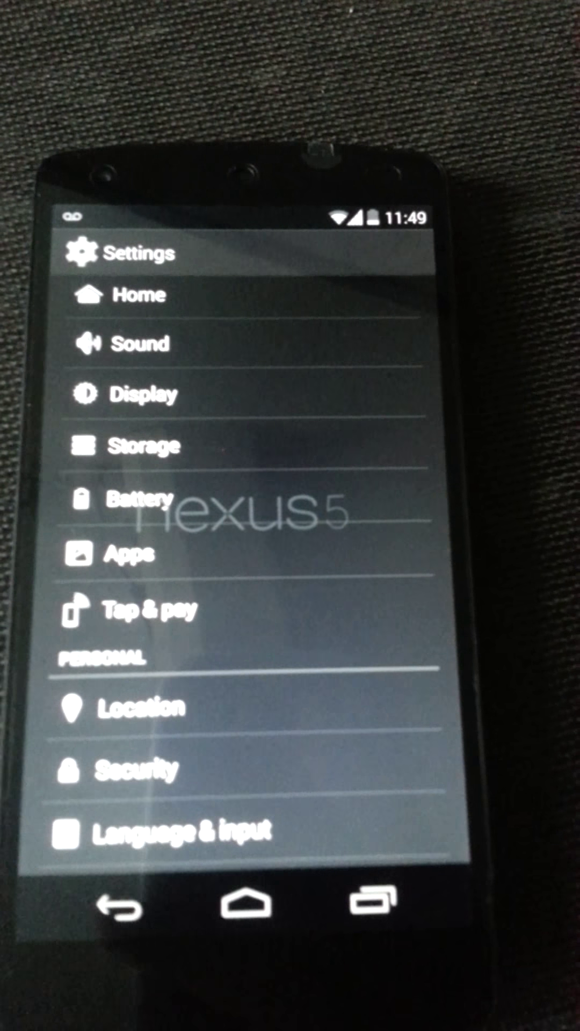
Scroll to the bottom of Settings and open About phone to view model, Android and kernel versions
{"action": "scroll", "scroll_direction": "down", "scroll_amount": 3}
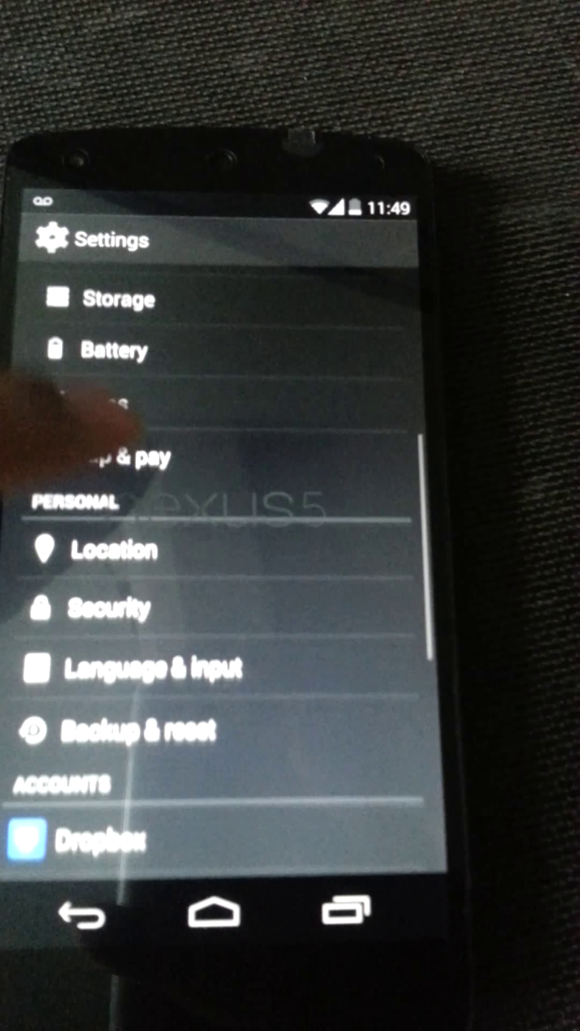
{"action": "scroll", "scroll_direction": "down", "scroll_amount": 3}
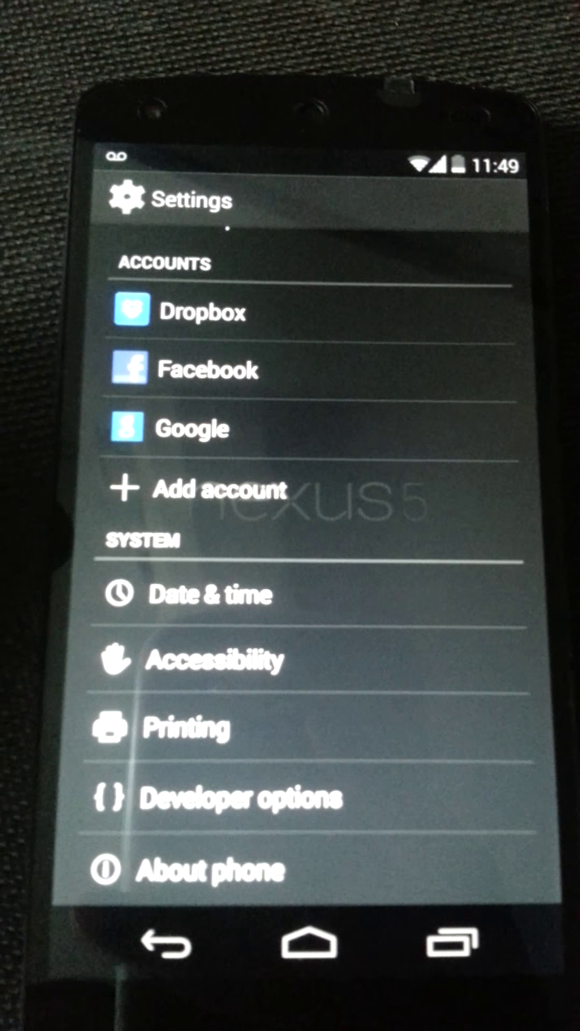
{"action": "left_click", "coordinate": [197, 869]}
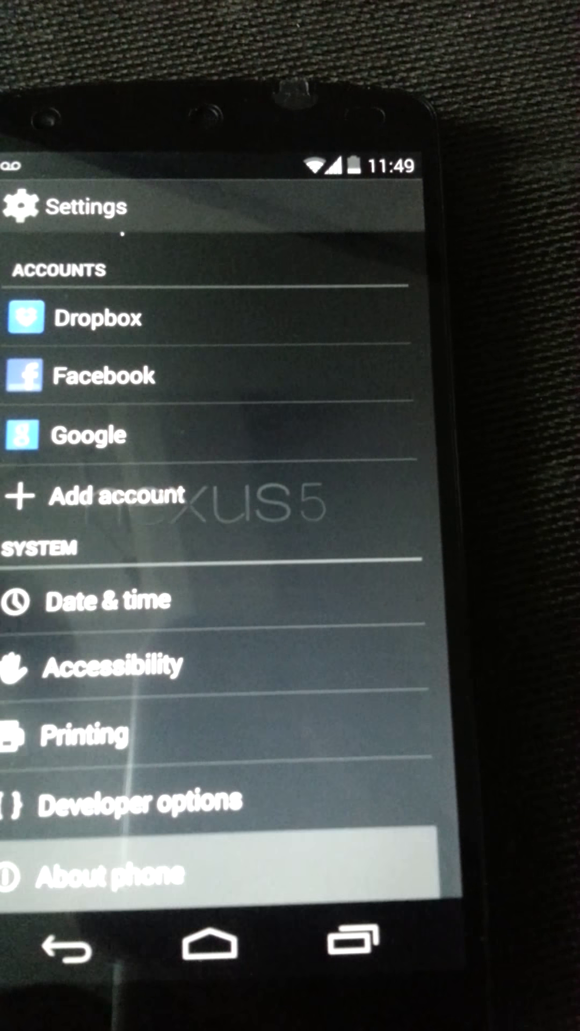
{"action": "left_click", "coordinate": [109, 874]}
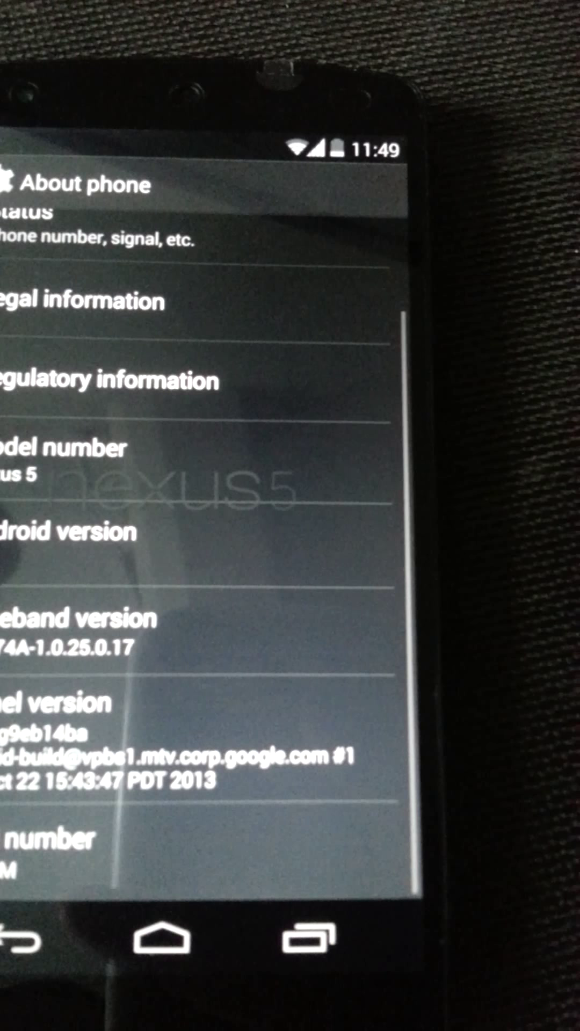